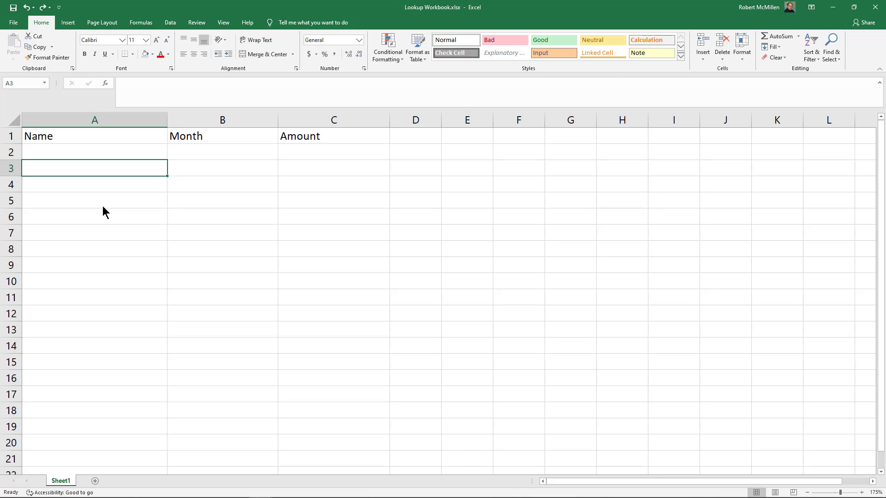
mouse_move(101, 196)
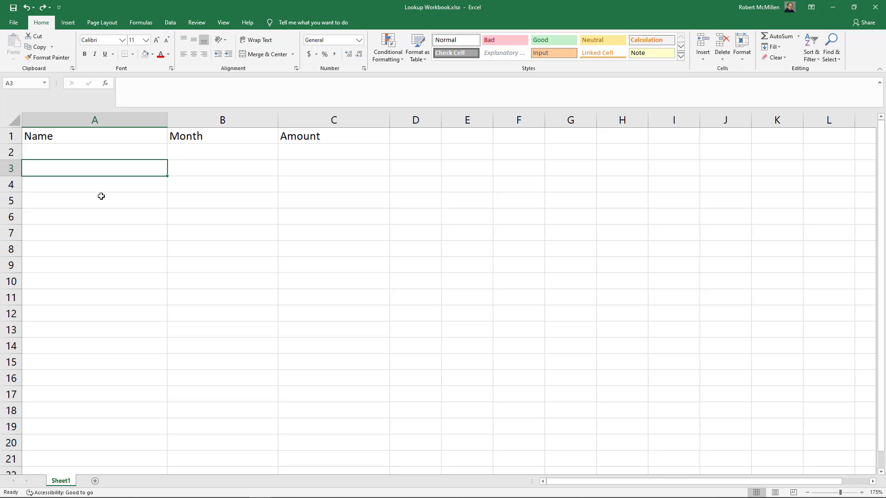
mouse_move(98, 170)
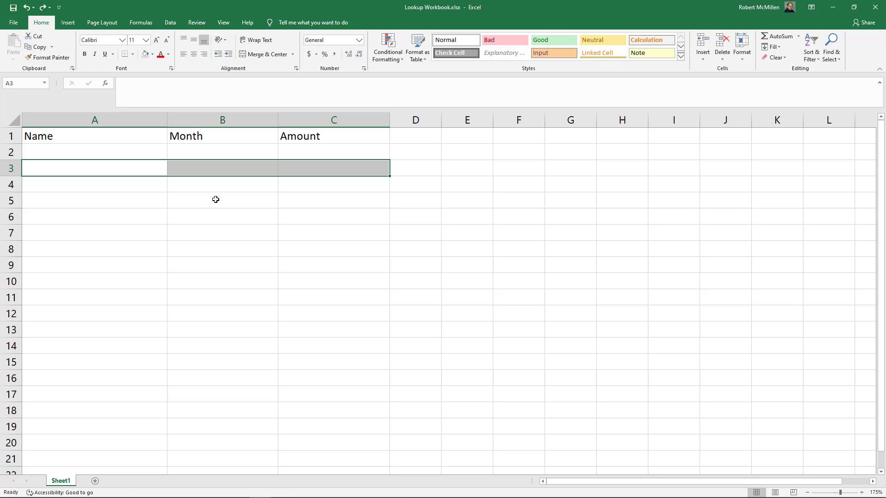
mouse_move(64, 45)
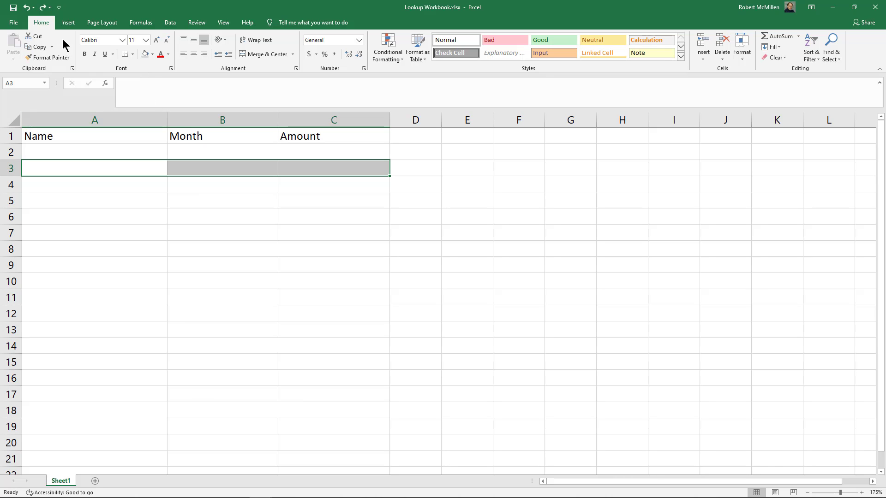
mouse_move(144, 54)
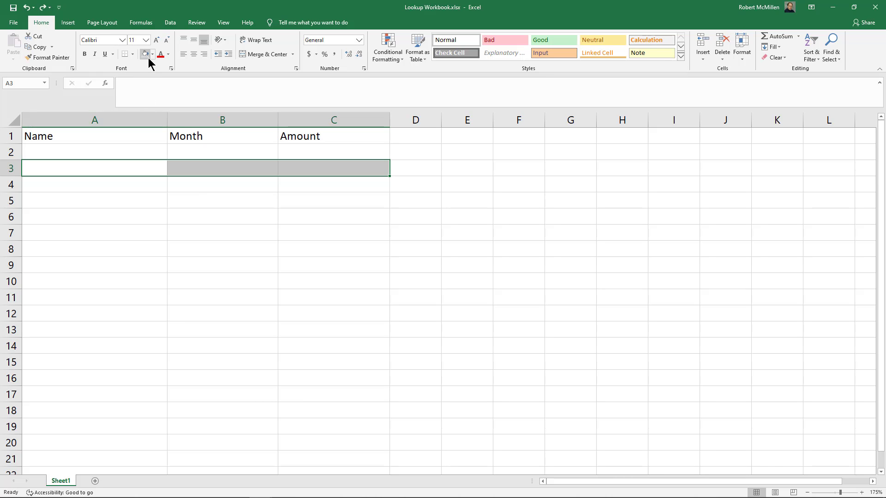
- Open the fill colour choices for cells A3 to C3 to shade them light grey
left_click(153, 55)
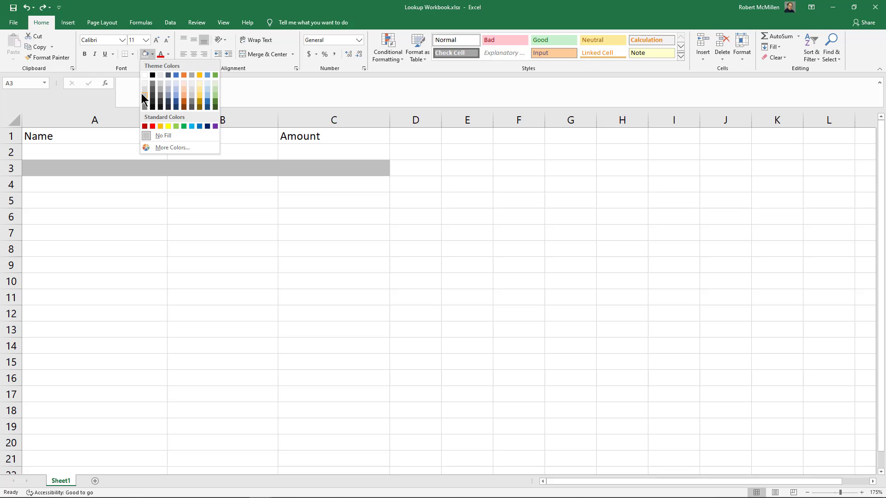
mouse_move(145, 90)
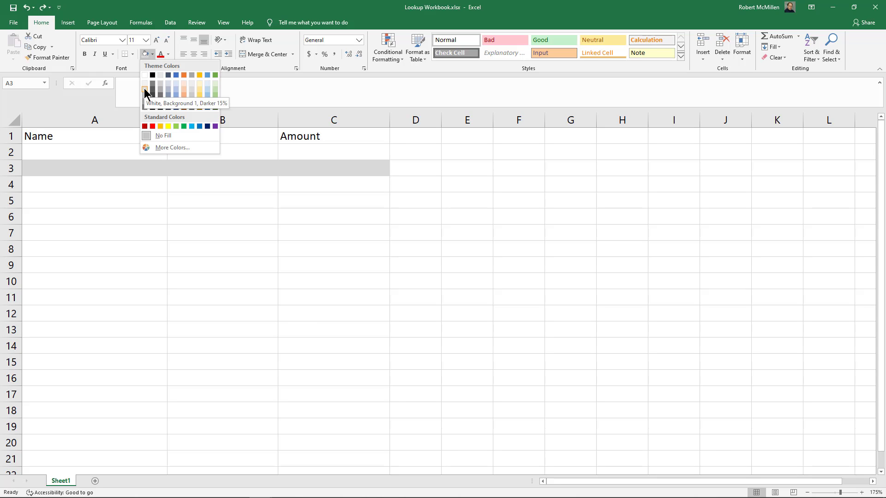
mouse_move(145, 86)
type("Na")
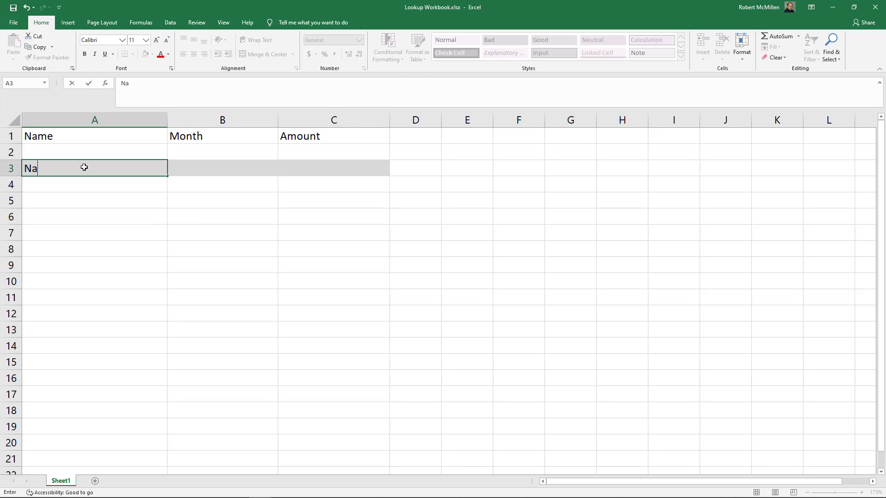
- Enter 'Name' in A3 and start 'Jenny' in A4, then reselect A3
key("Tab")
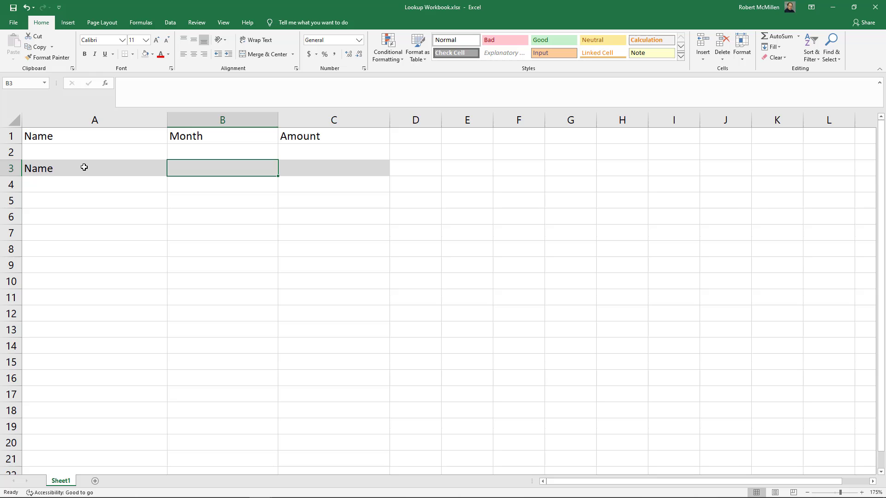
type("Jenny")
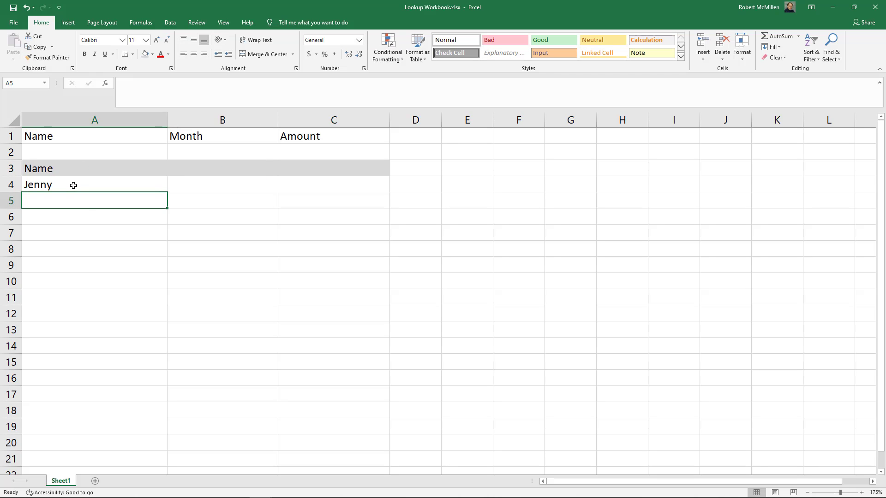
left_click(94, 168)
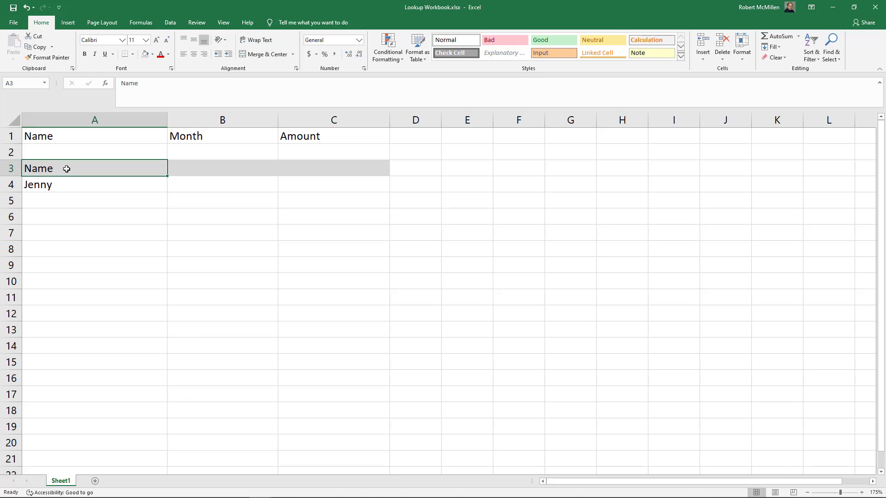
left_click(25, 7)
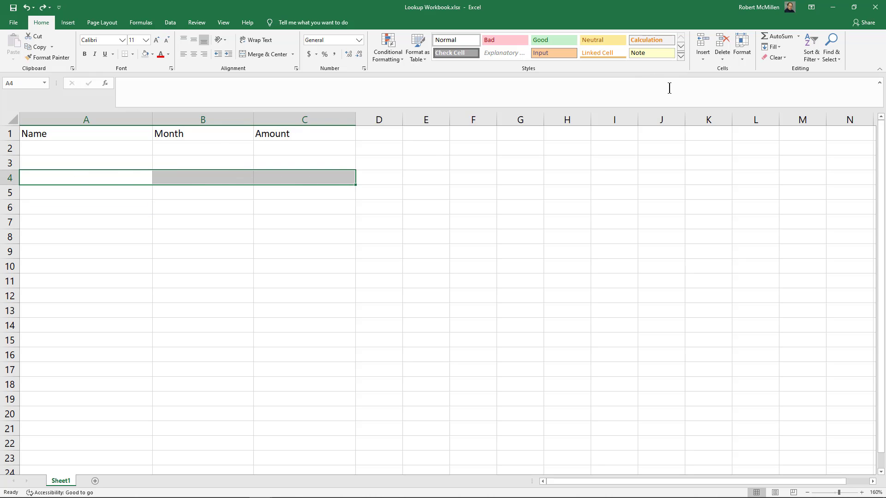
mouse_move(658, 85)
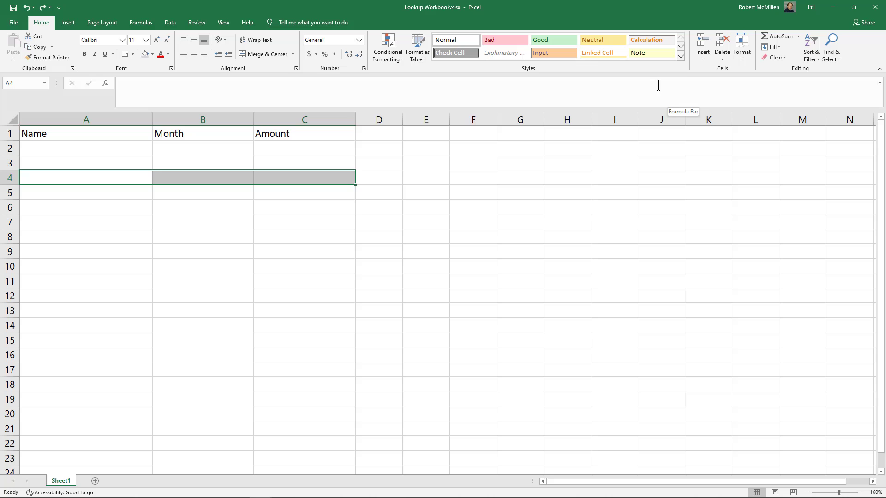
- Expand the Cell Styles gallery for the selected cells A4:C4
left_click(681, 56)
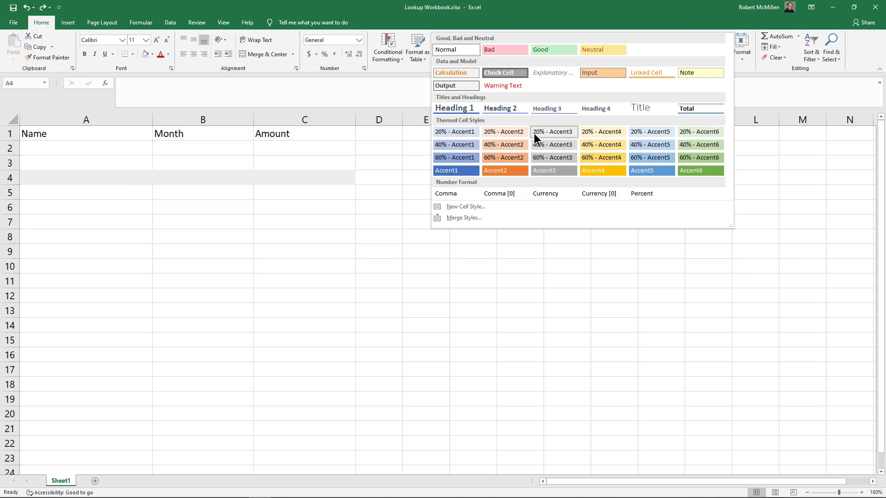
mouse_move(455, 131)
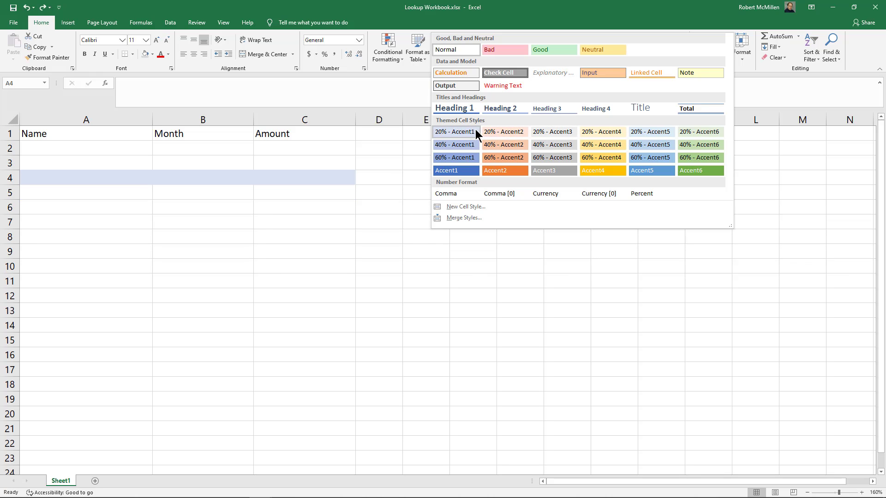
mouse_move(457, 148)
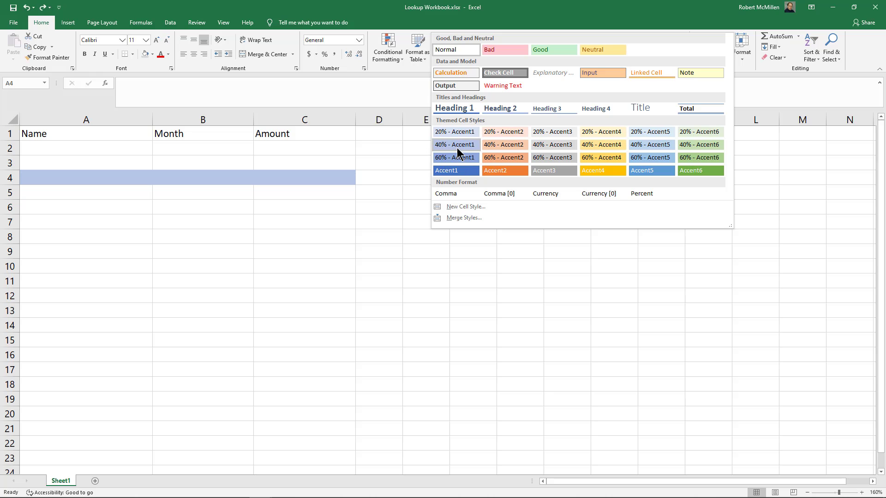
- Apply the 40% - Accent1 style to A4:C4, check the blue shading, and reselect A4
left_click(455, 144)
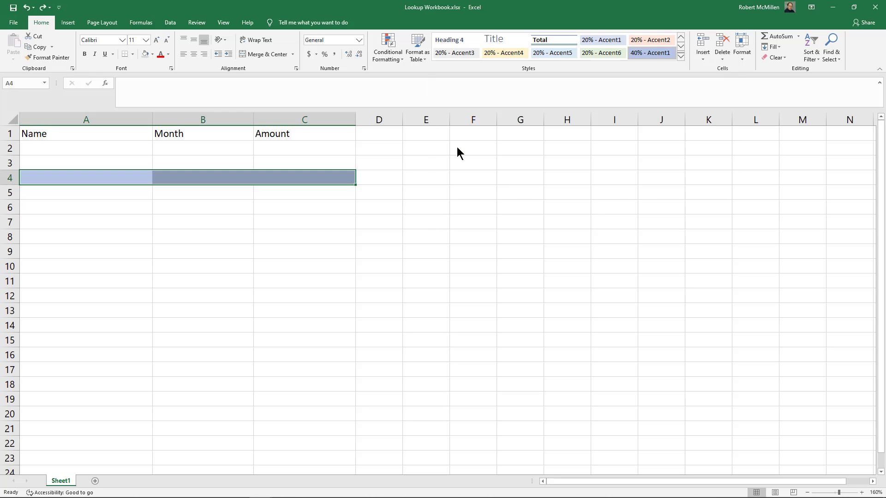
left_click(203, 251)
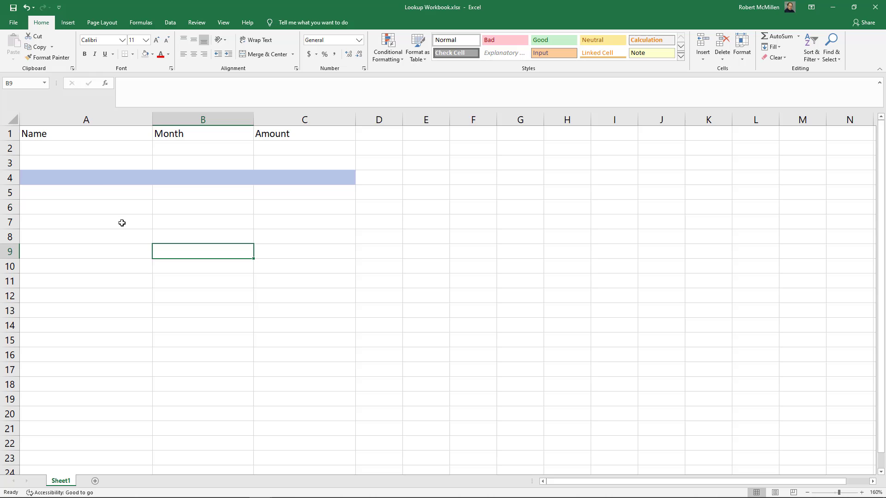
left_click(87, 177)
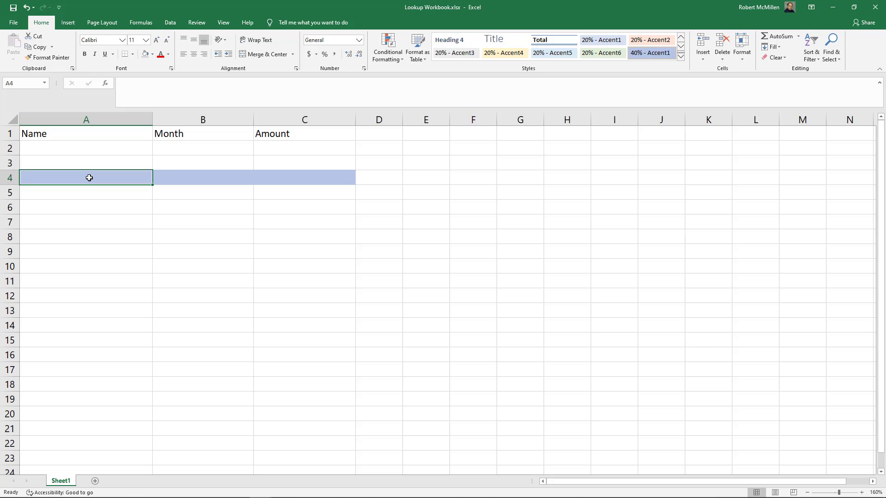
- Type 'Name' into A4 and reopen the Cell Styles gallery
type("Name")
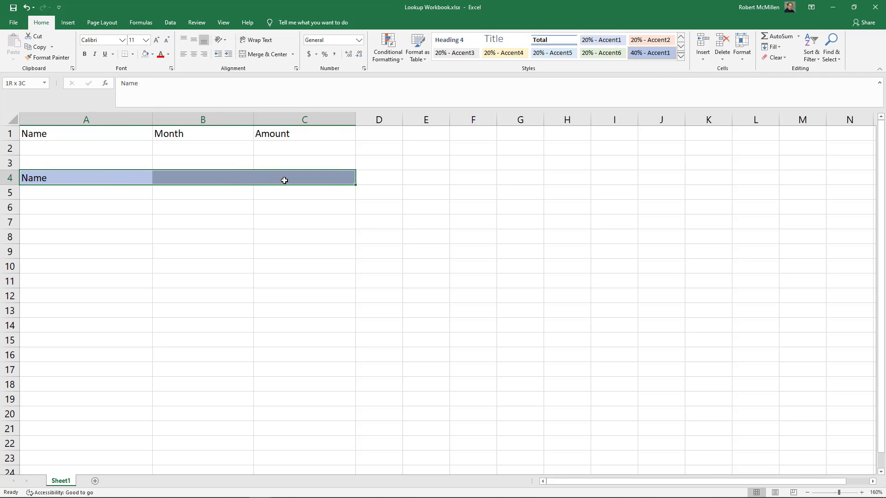
left_click(681, 58)
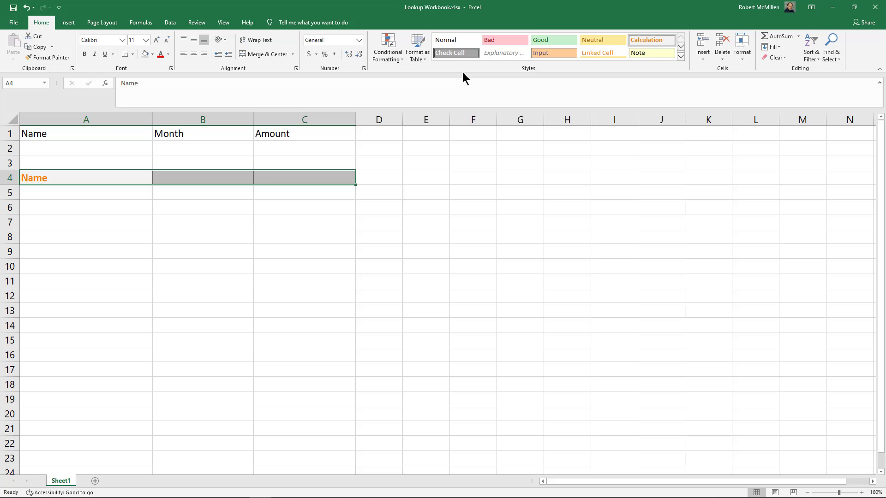
- Check the Calculation styling on row 4, with orange bold 'Name' in A4
left_click(202, 222)
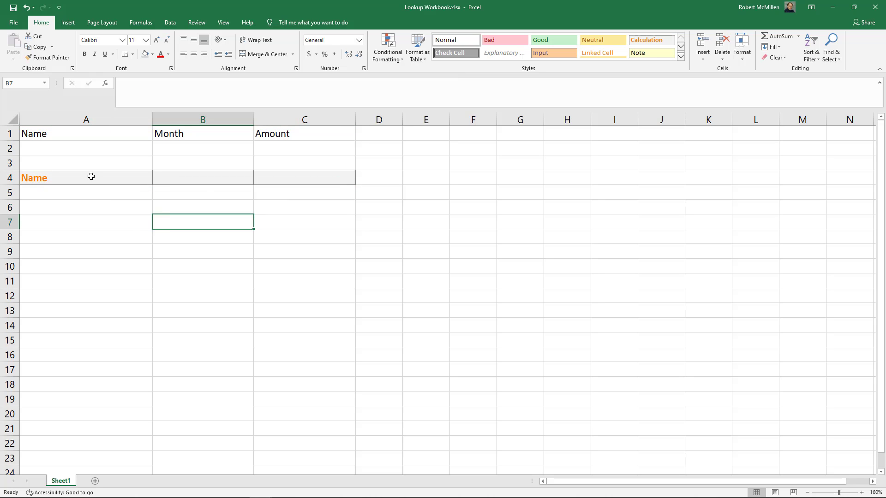
left_click(86, 177)
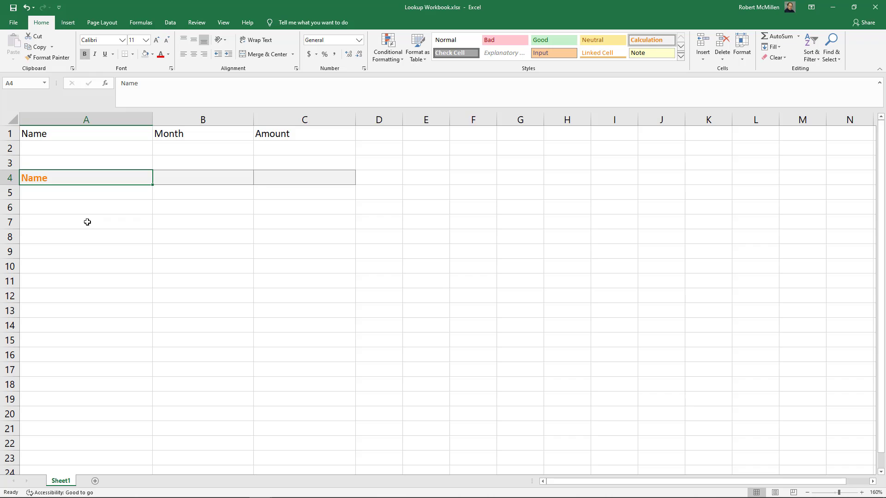
mouse_move(83, 221)
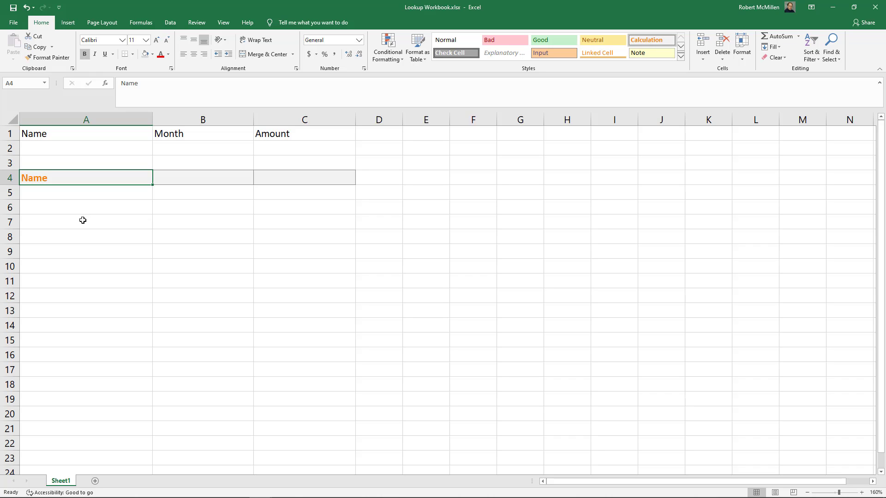